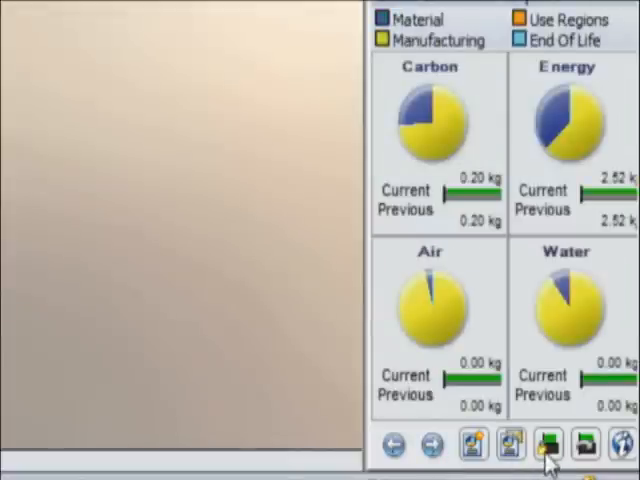
Set the current PowerSaw results (carbon 0.20 kg, energy 2.52) as the Sustainability baseline.
{"action": "left_click", "coordinate": [547, 446]}
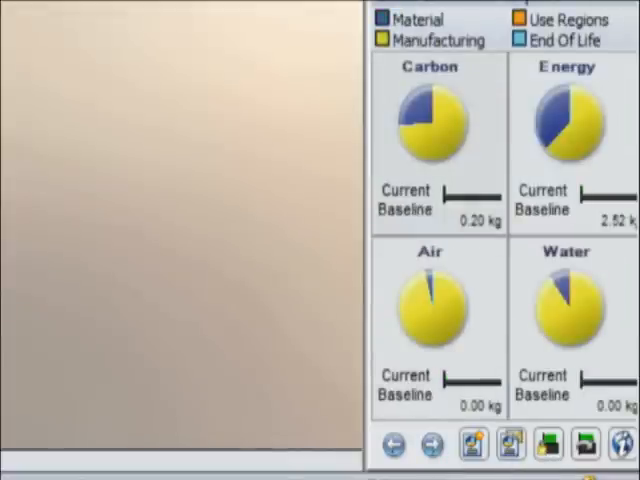